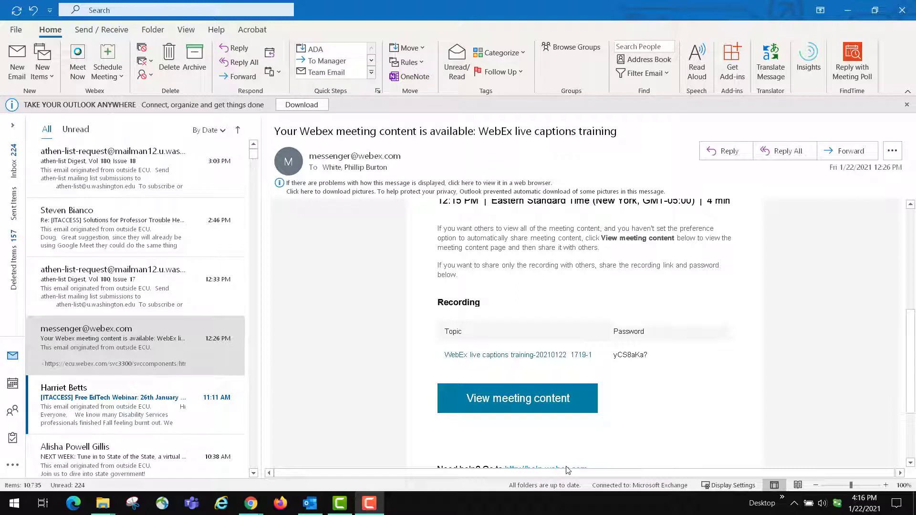
mouse_move(407, 357)
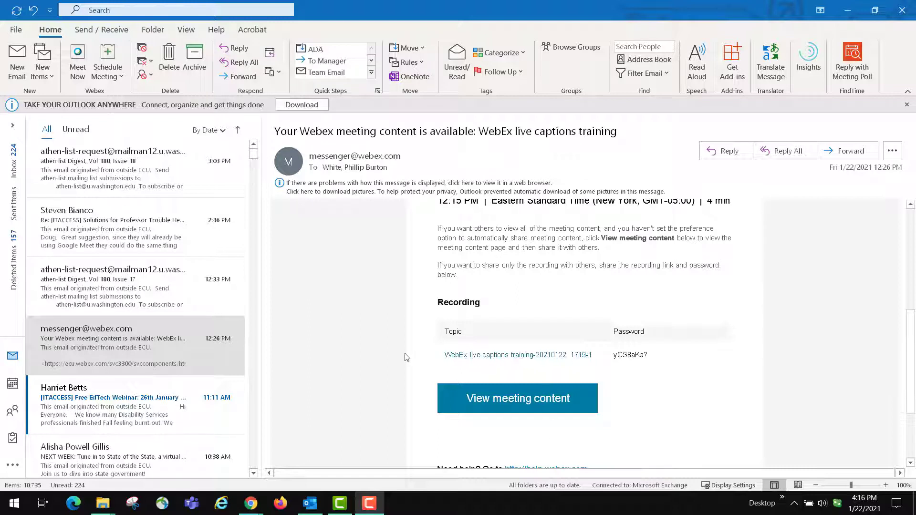
mouse_move(390, 276)
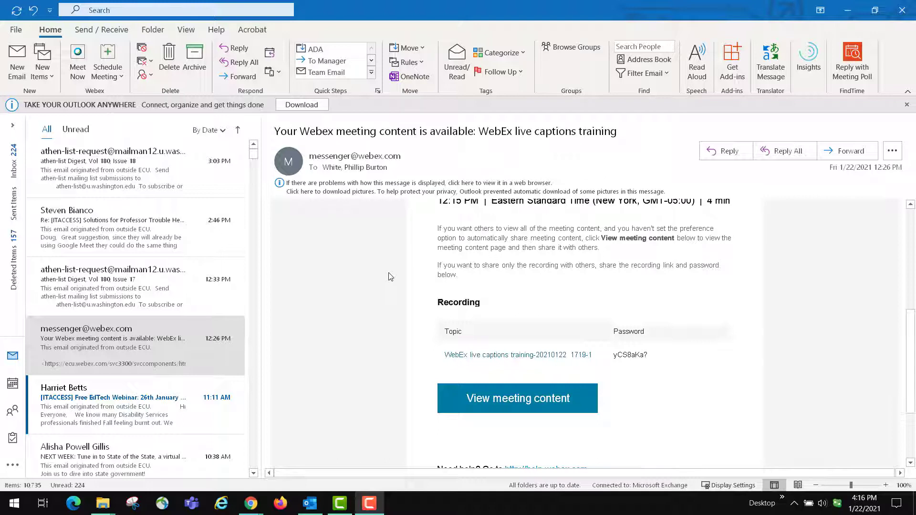
mouse_move(356, 273)
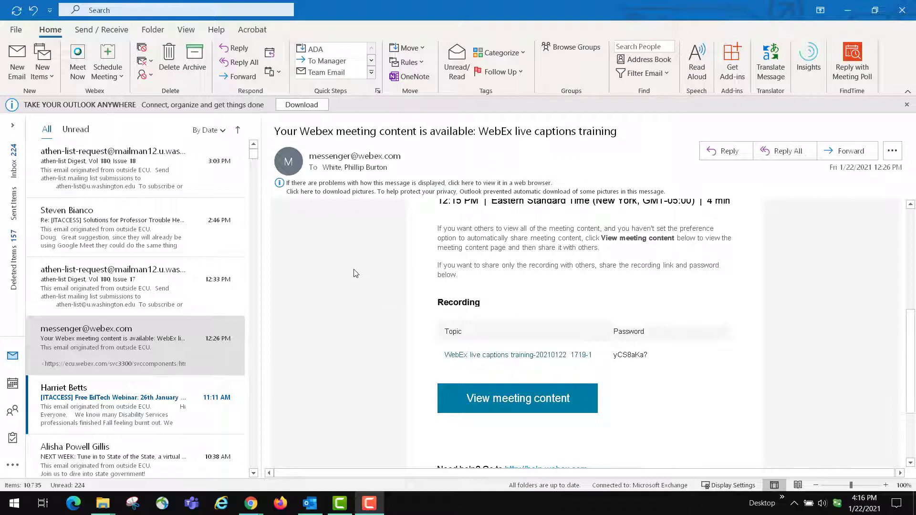
mouse_move(88, 348)
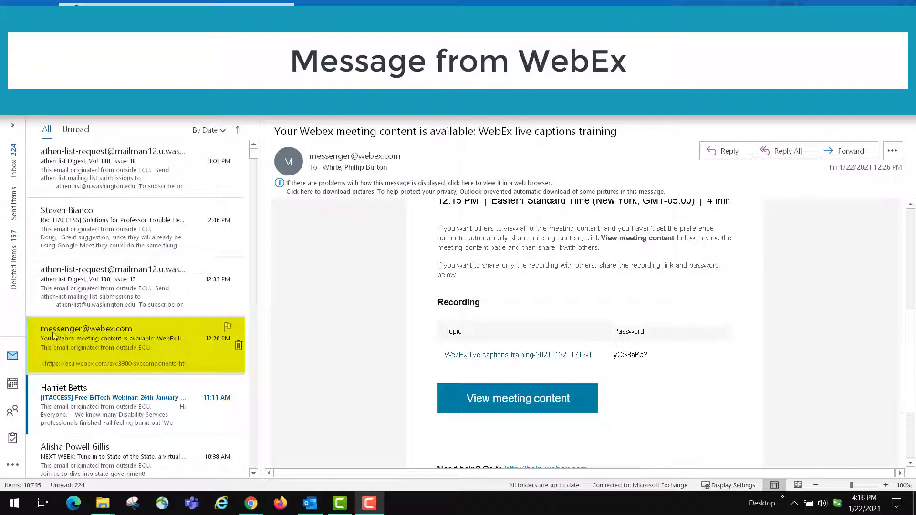
mouse_move(121, 335)
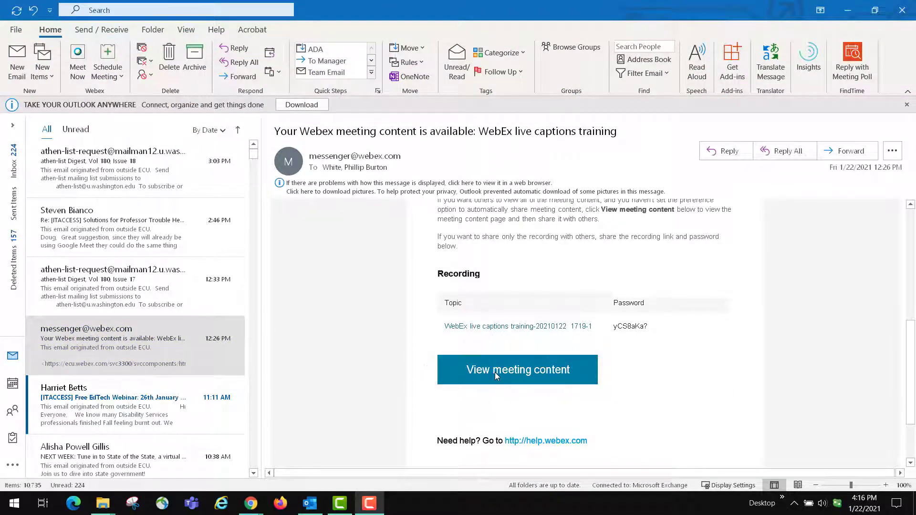
Show My Recorded Meetings down to the WebEx live captions training recording
left_click(516, 369)
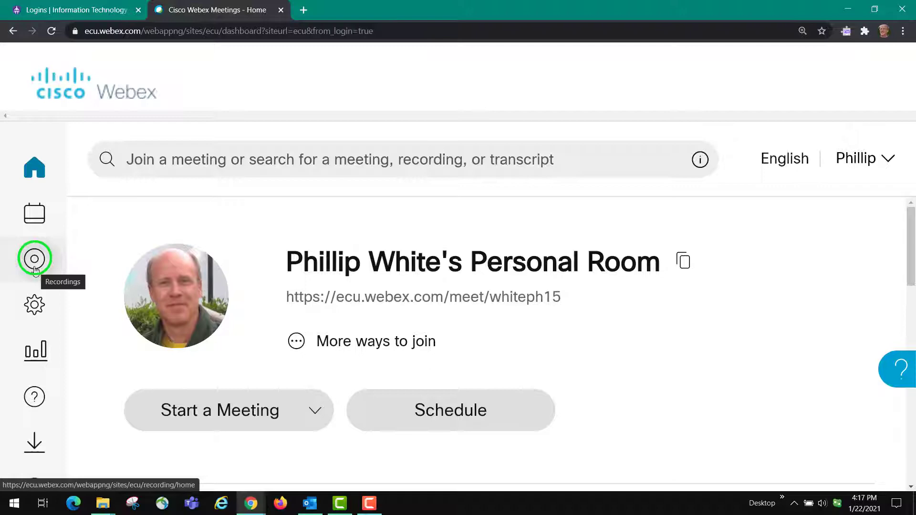
left_click(34, 259)
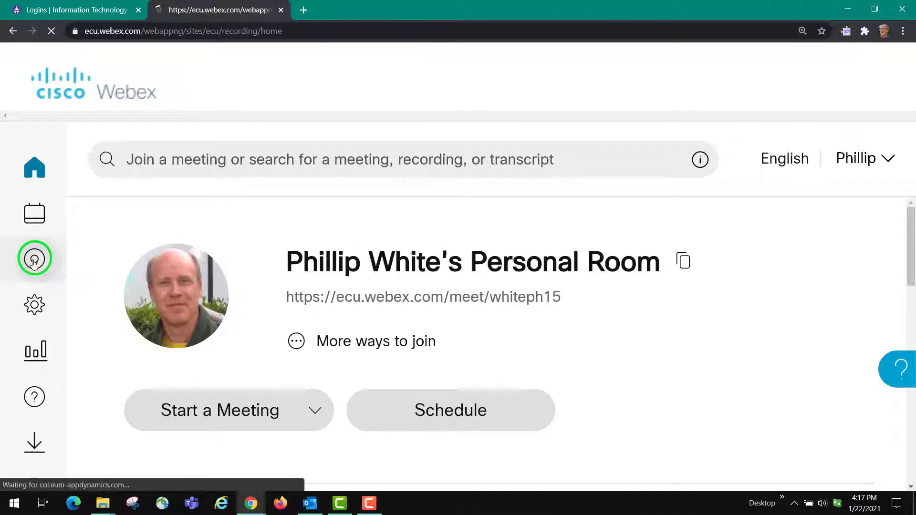
left_click(35, 258)
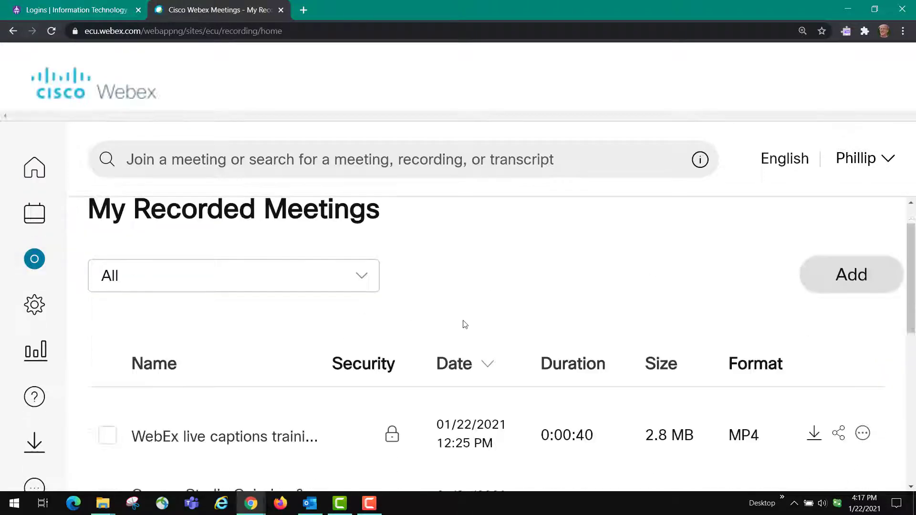
scroll("down", 3)
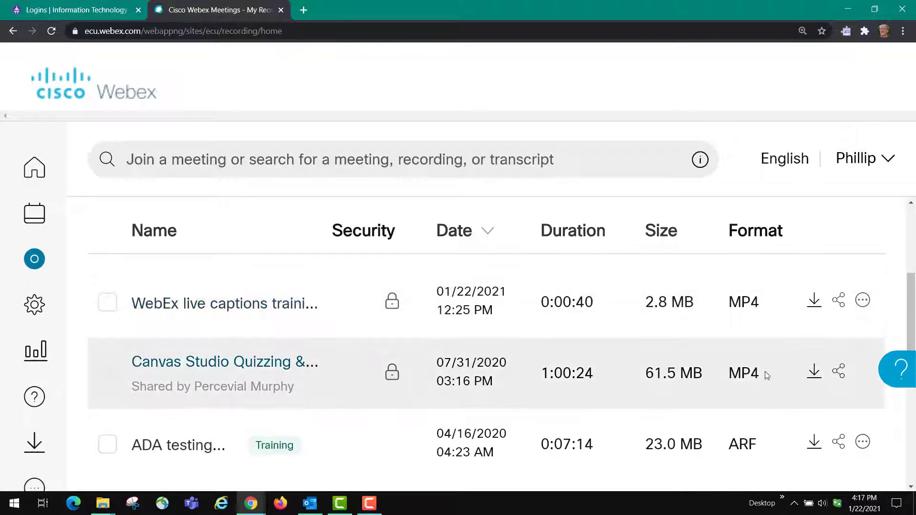
mouse_move(812, 321)
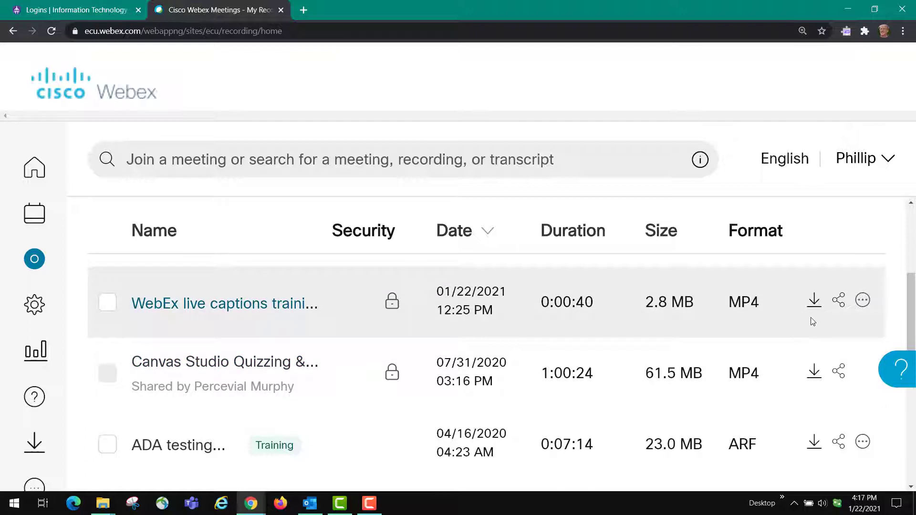
mouse_move(774, 316)
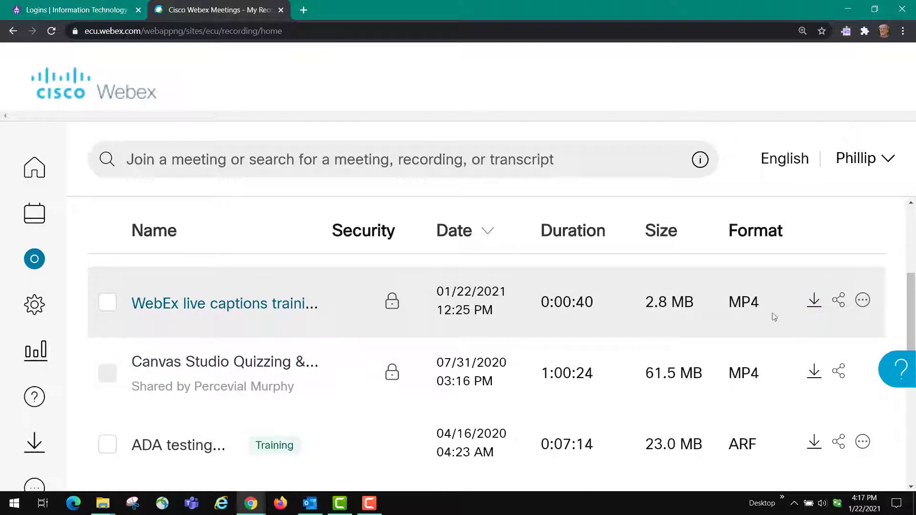
mouse_move(812, 301)
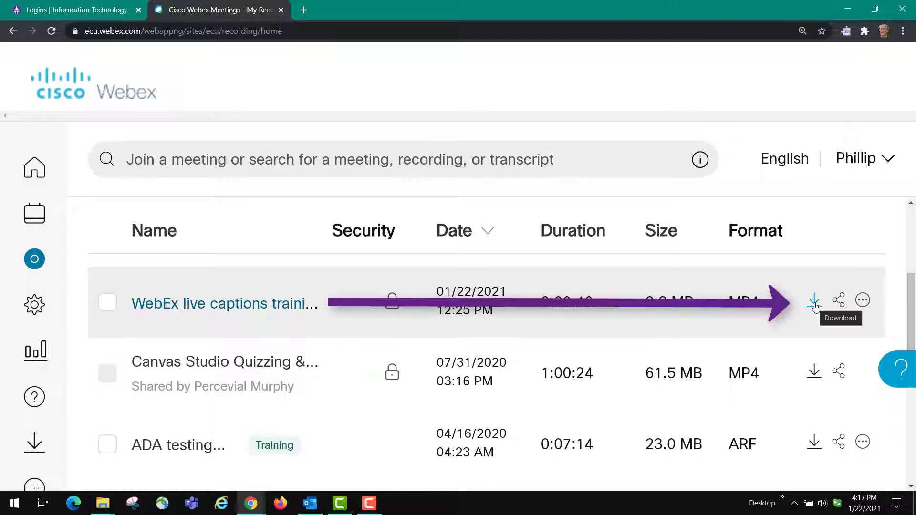
Download the WebEx live captions training recording as MP4 plus its .vtt transcript
left_click(812, 299)
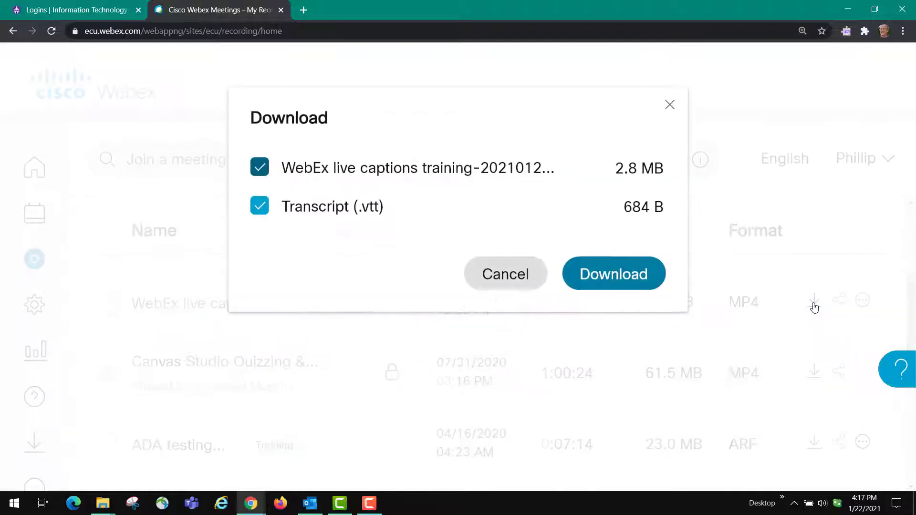
mouse_move(370, 181)
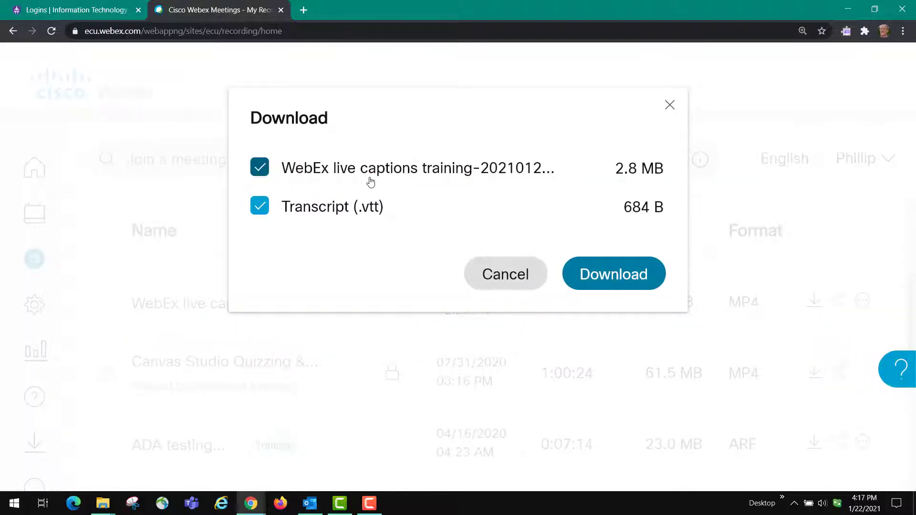
mouse_move(341, 172)
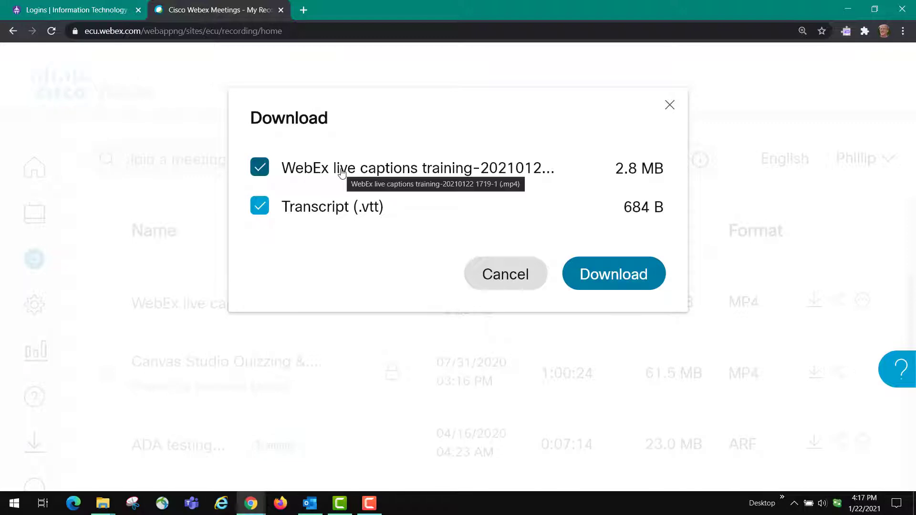
mouse_move(373, 218)
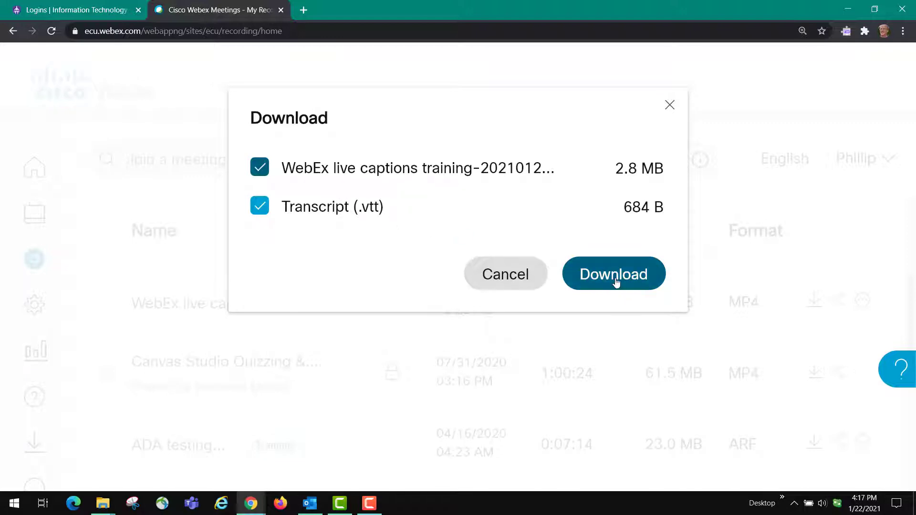
left_click(612, 273)
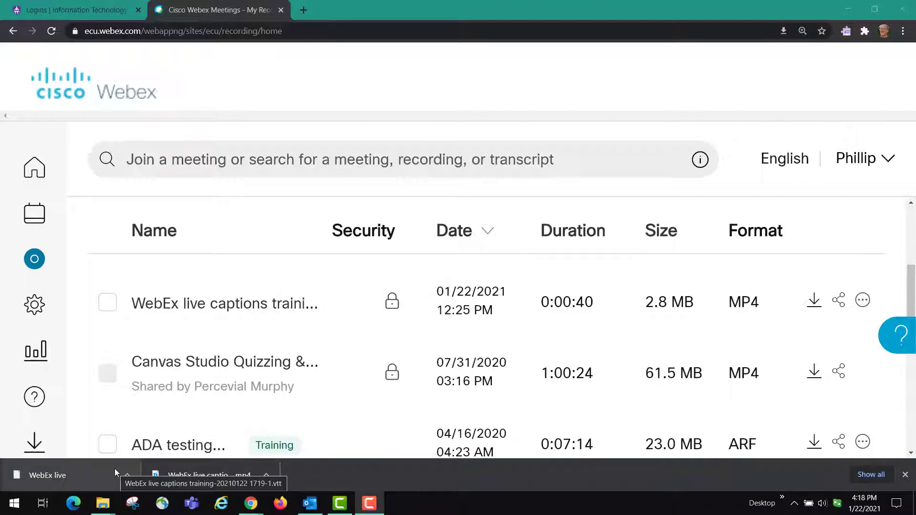
mouse_move(104, 502)
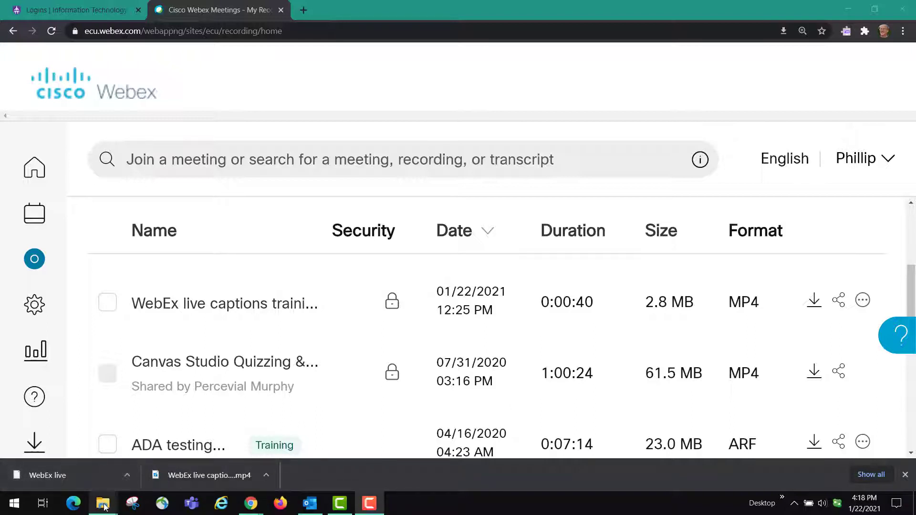
mouse_move(103, 503)
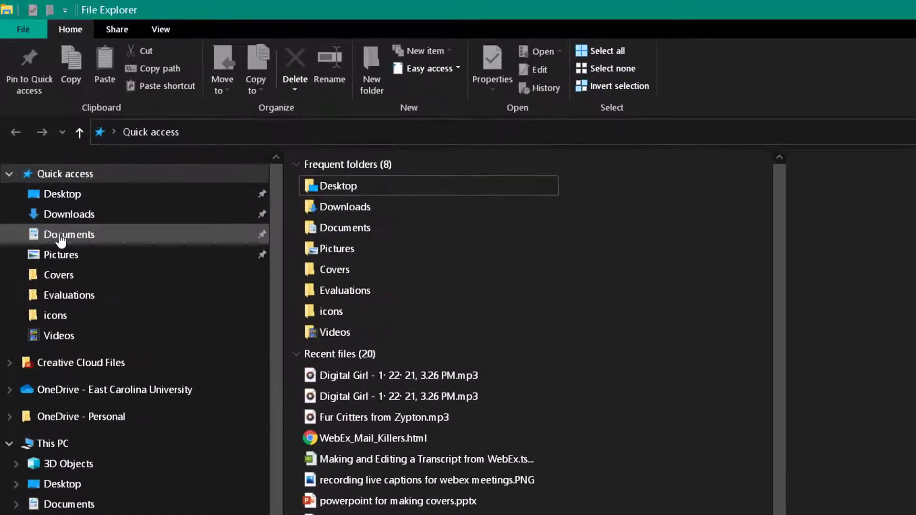
Open the Downloads folder and show its View ribbon options
left_click(68, 214)
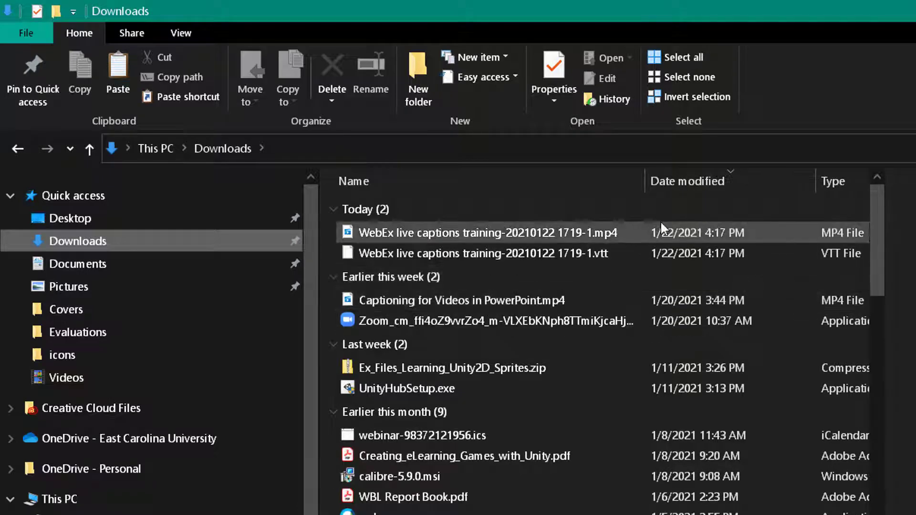
left_click(181, 33)
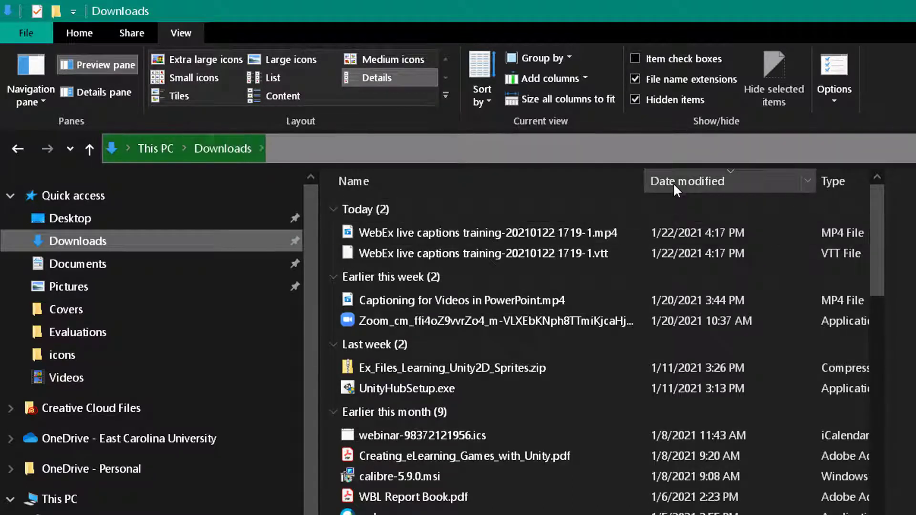
mouse_move(540, 270)
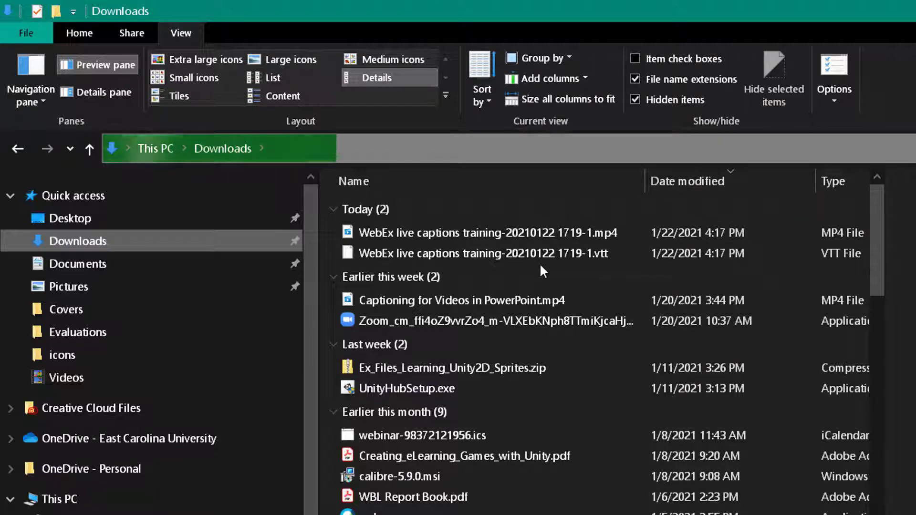
mouse_move(497, 253)
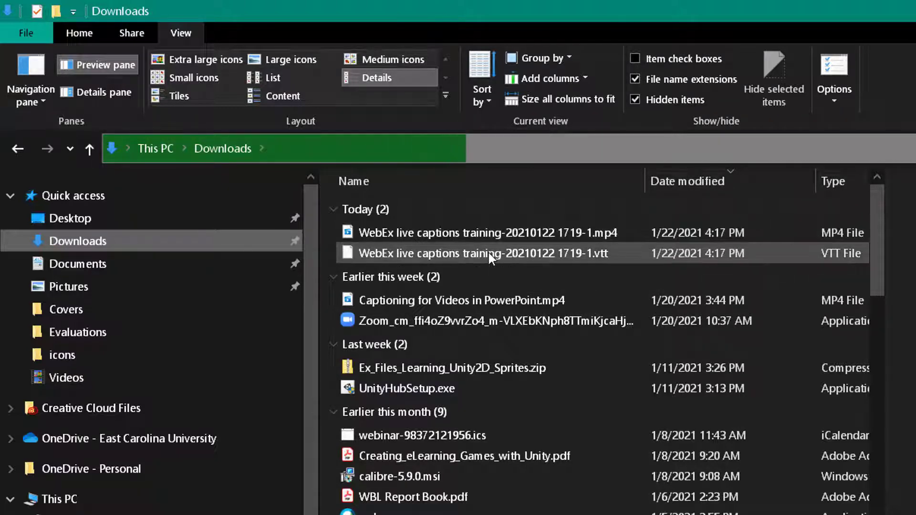
mouse_move(487, 253)
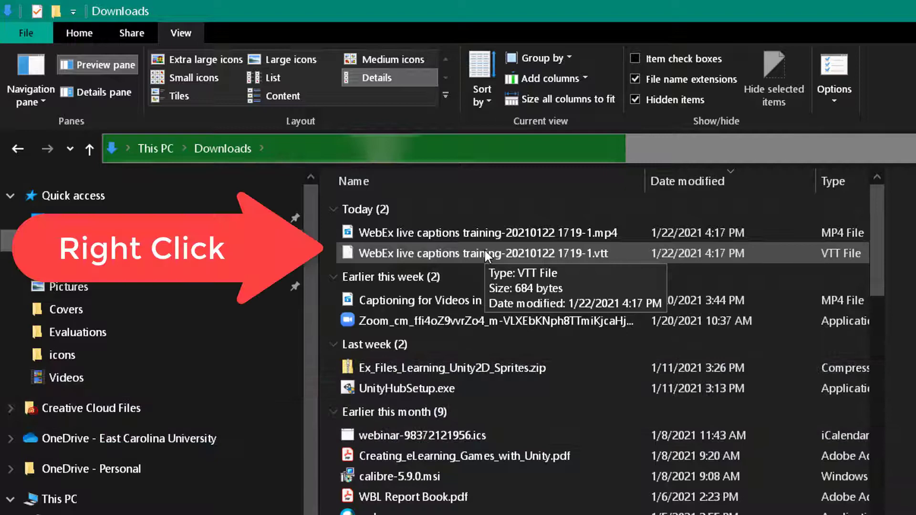
Open the downloaded .vtt transcript in Word via the app chooser
right_click(487, 253)
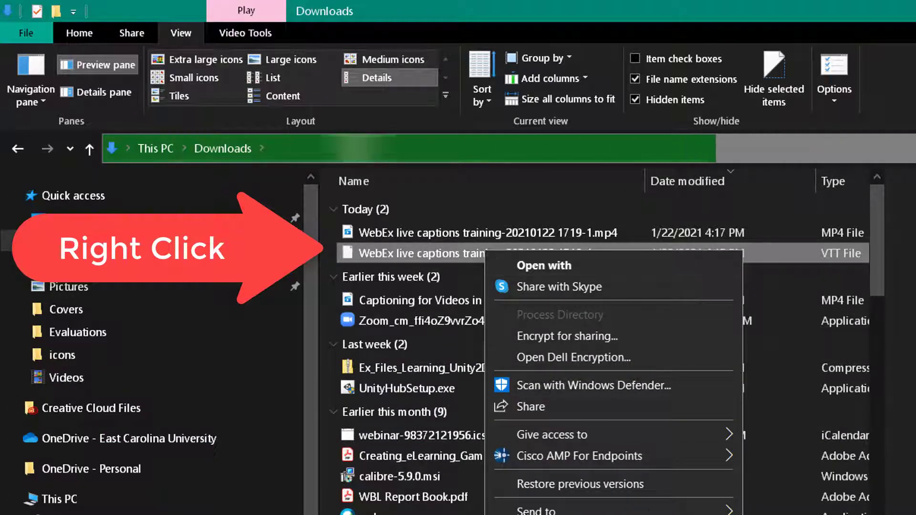
mouse_move(543, 266)
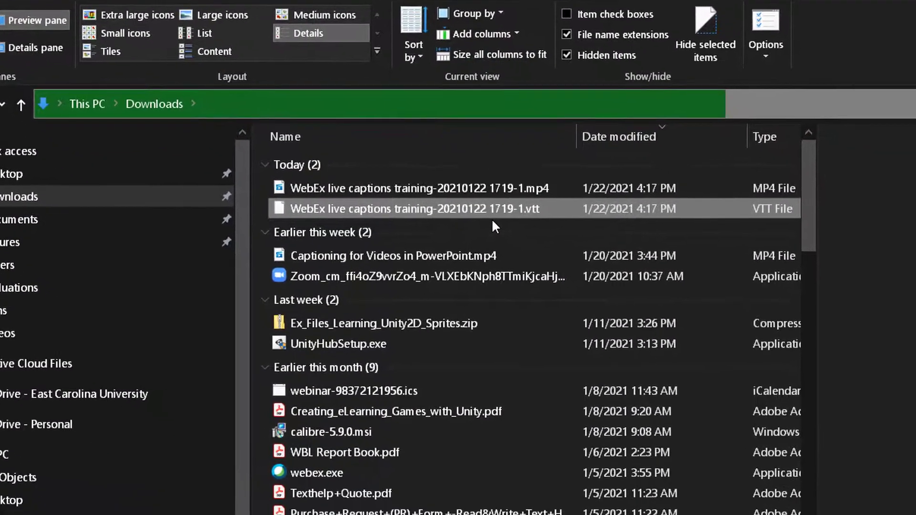
double_click(413, 209)
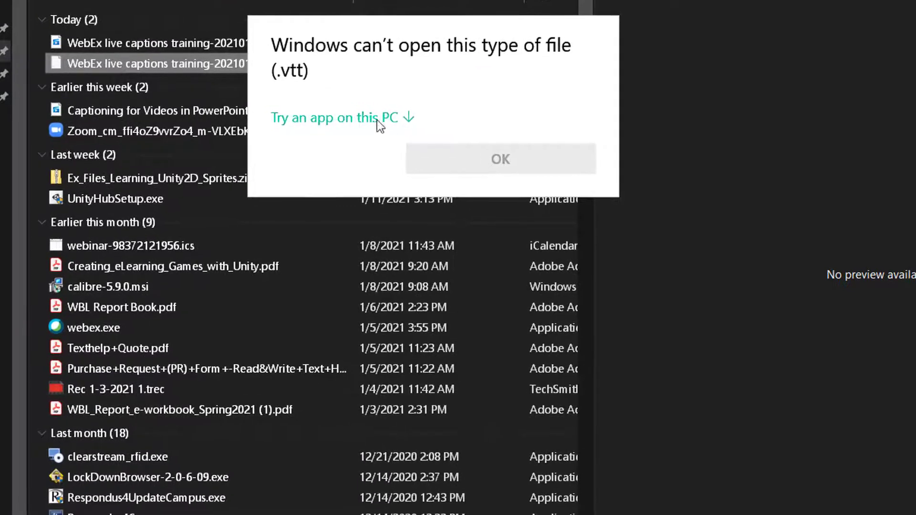
mouse_move(342, 123)
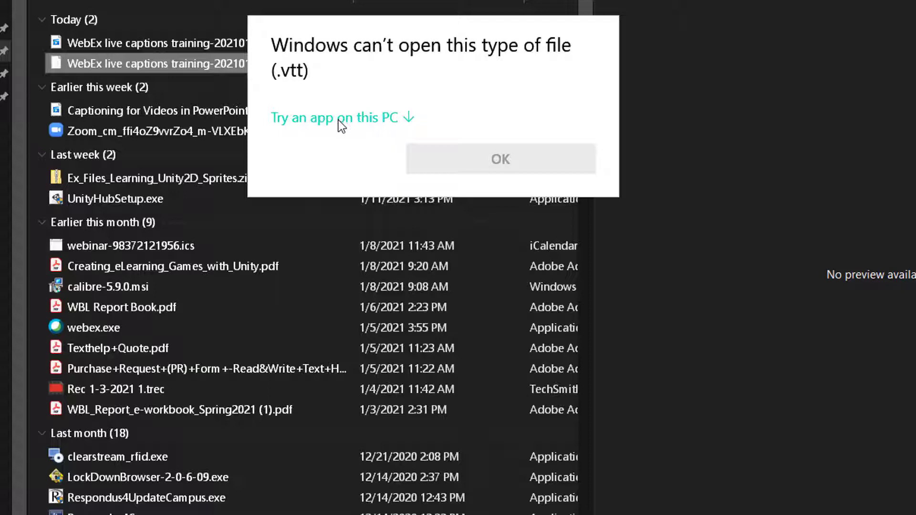
left_click(330, 118)
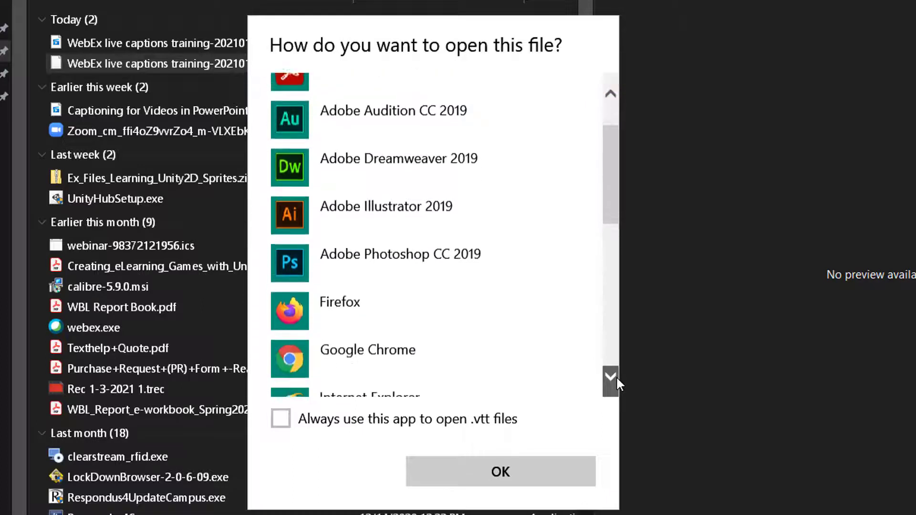
left_click(610, 377)
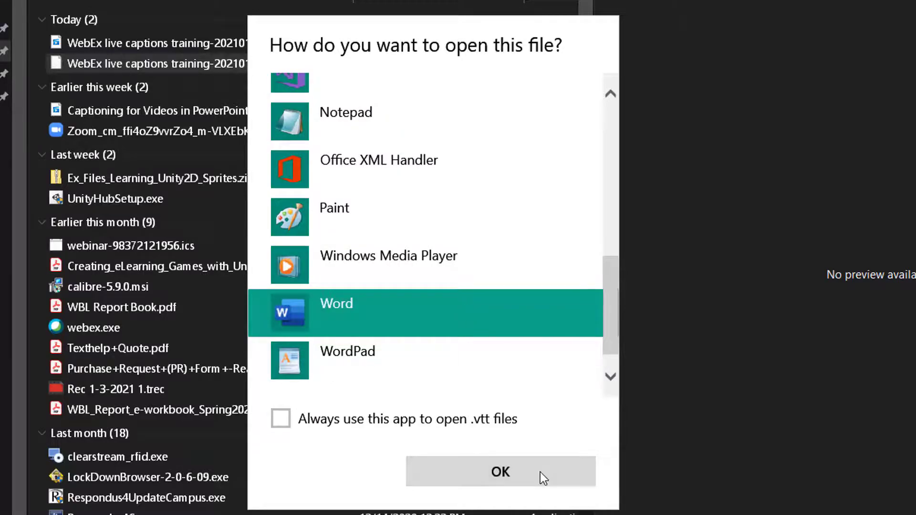
left_click(499, 471)
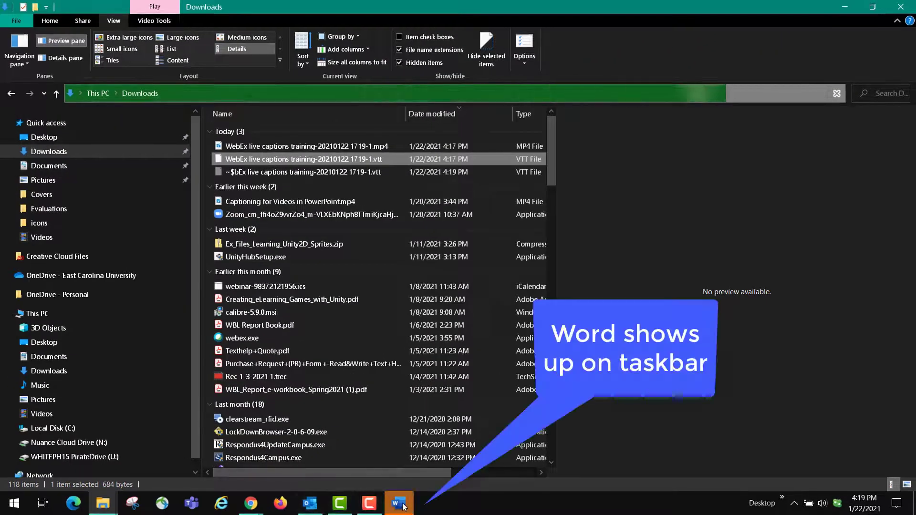
In the Word transcript, place the cursor at the first caption's number and timestamp
left_click(398, 503)
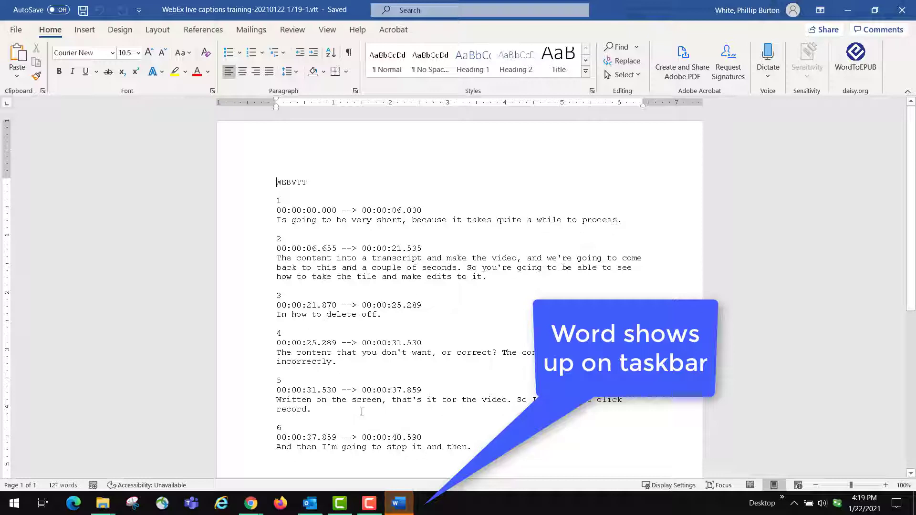
scroll("up", 3)
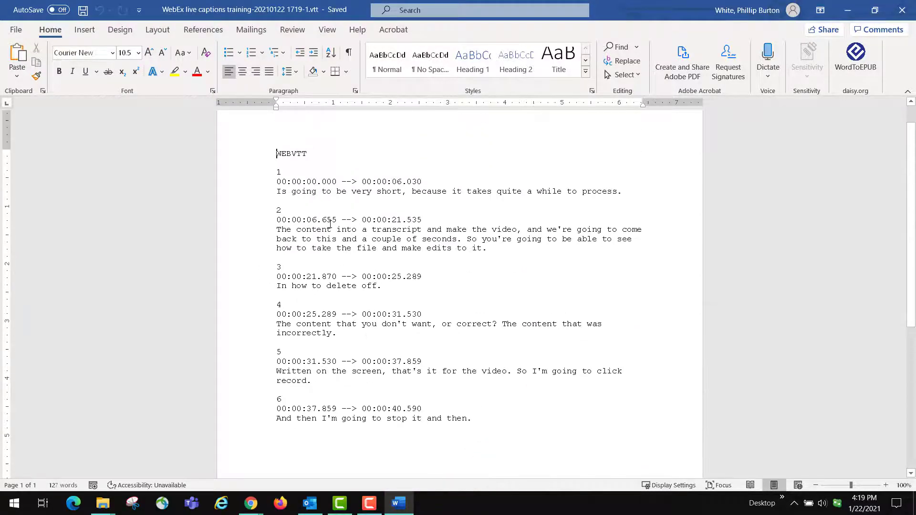
left_click(278, 171)
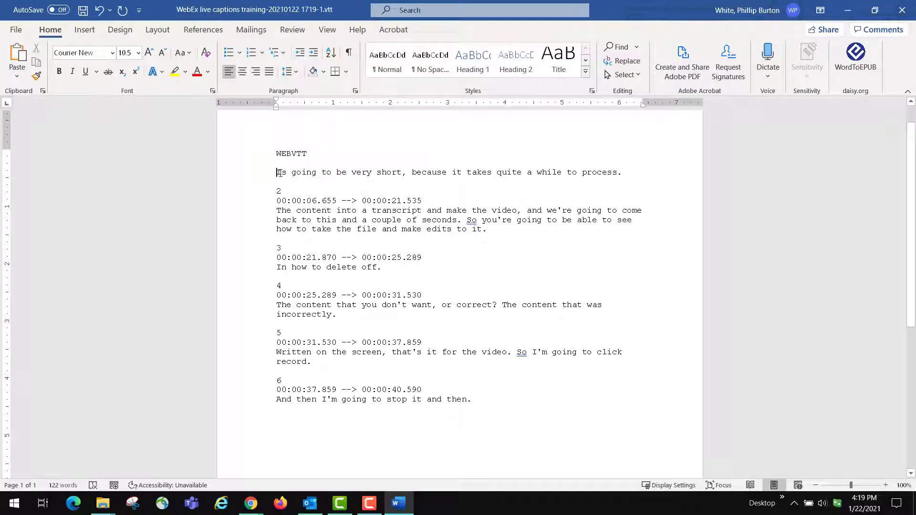
mouse_move(302, 280)
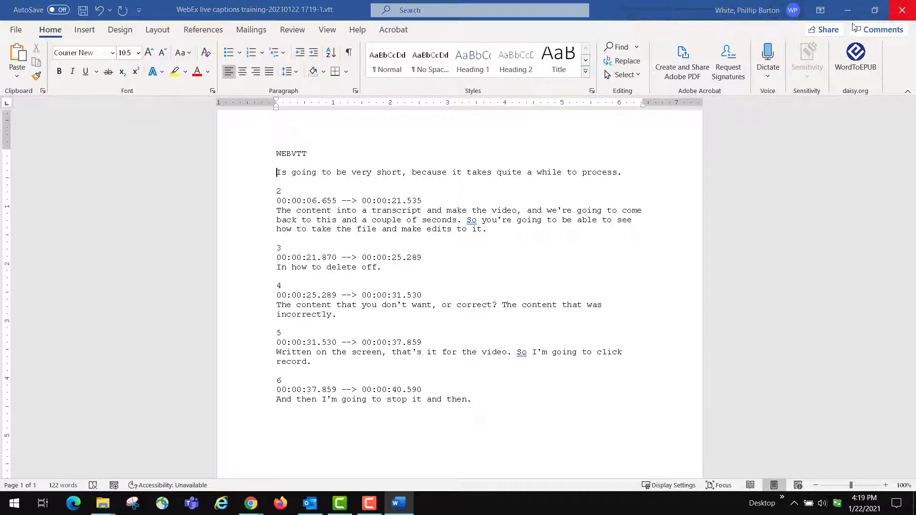
Close the edited transcript window in Word
left_click(901, 10)
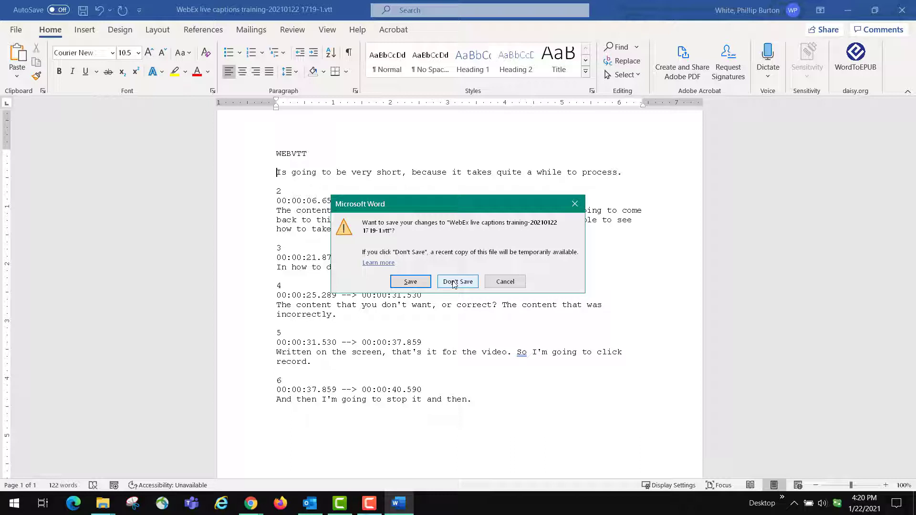
mouse_move(456, 291)
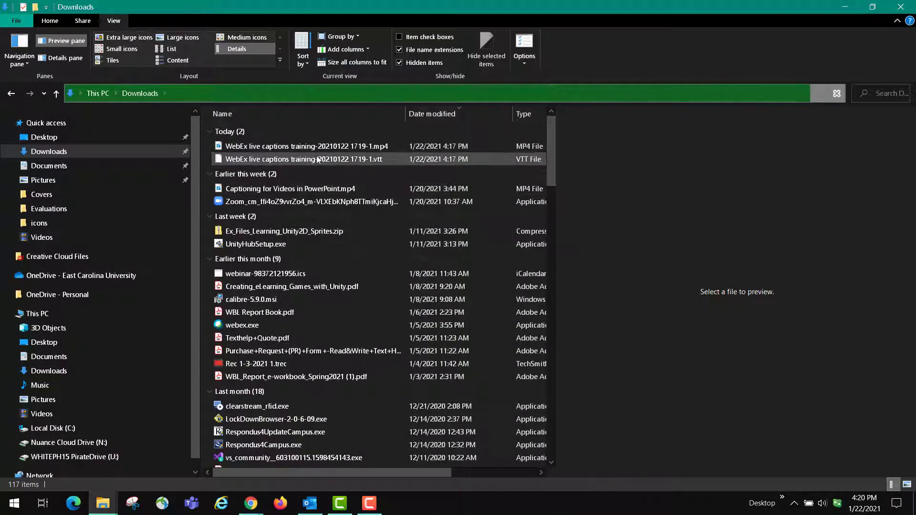
Open the .vtt transcript with Notepad through Open with and the app list
right_click(304, 159)
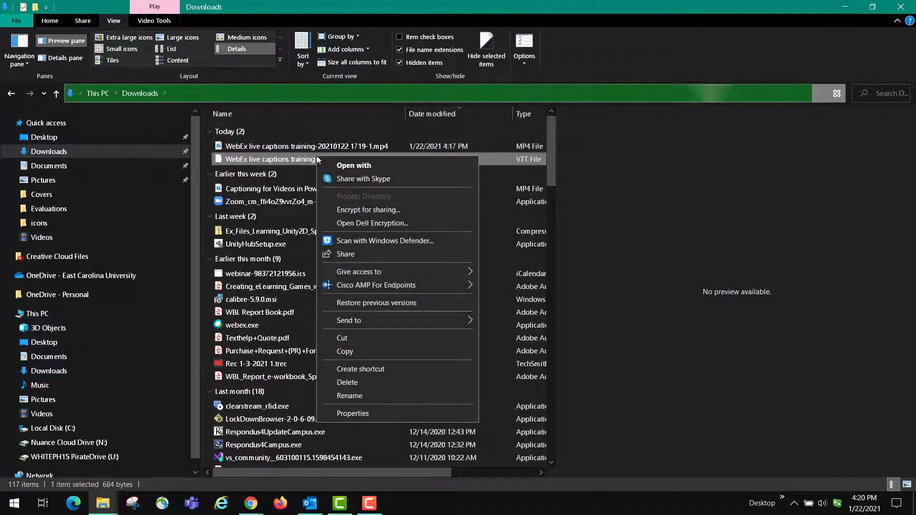
left_click(353, 165)
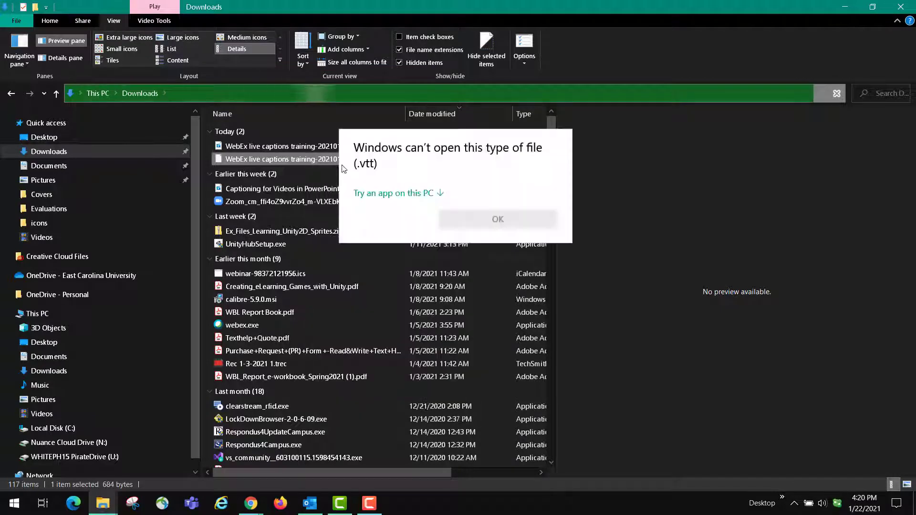
left_click(394, 193)
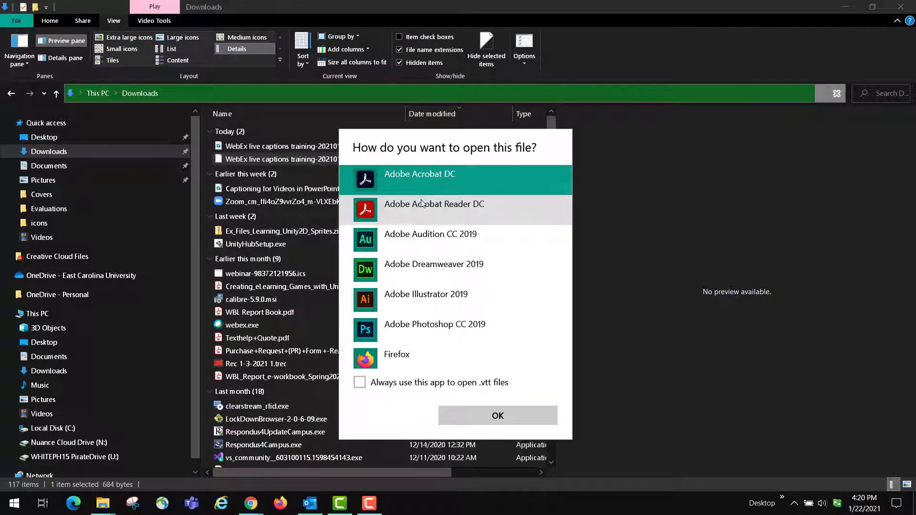
scroll("down", 3)
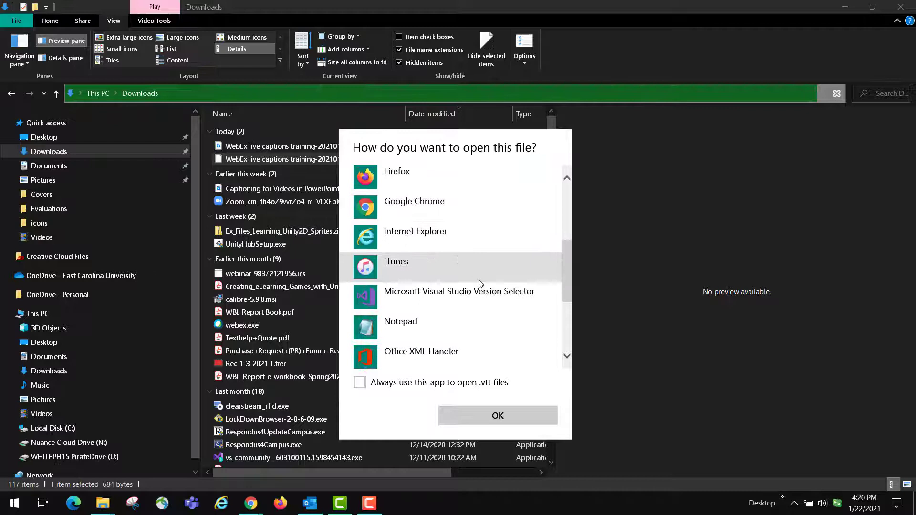
scroll("down", 3)
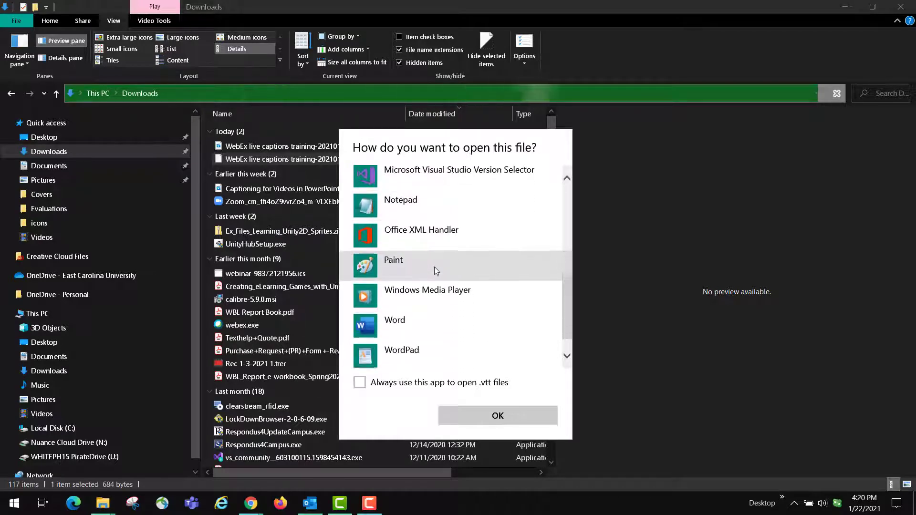
scroll("up", 3)
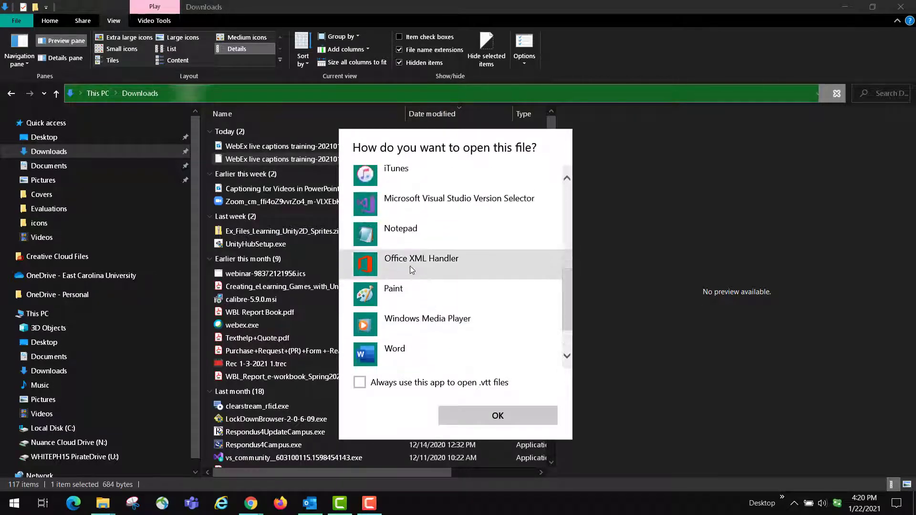
mouse_move(406, 234)
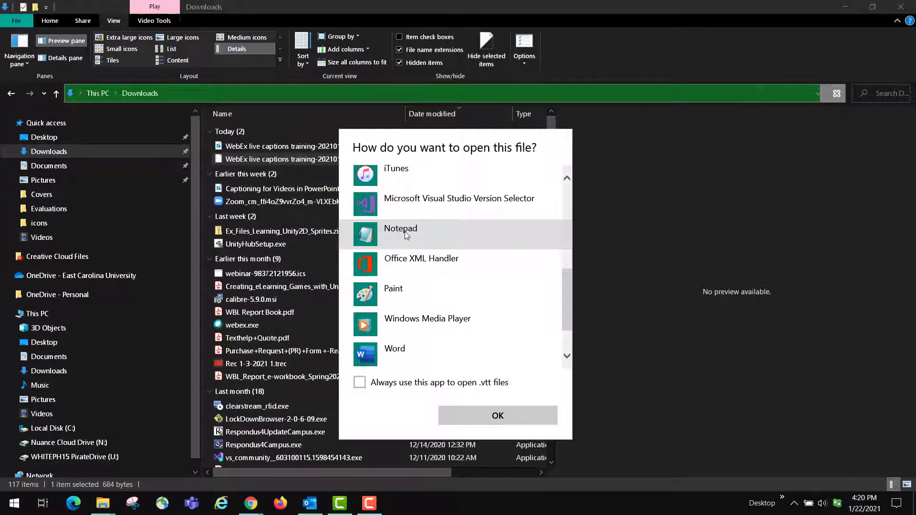
left_click(401, 234)
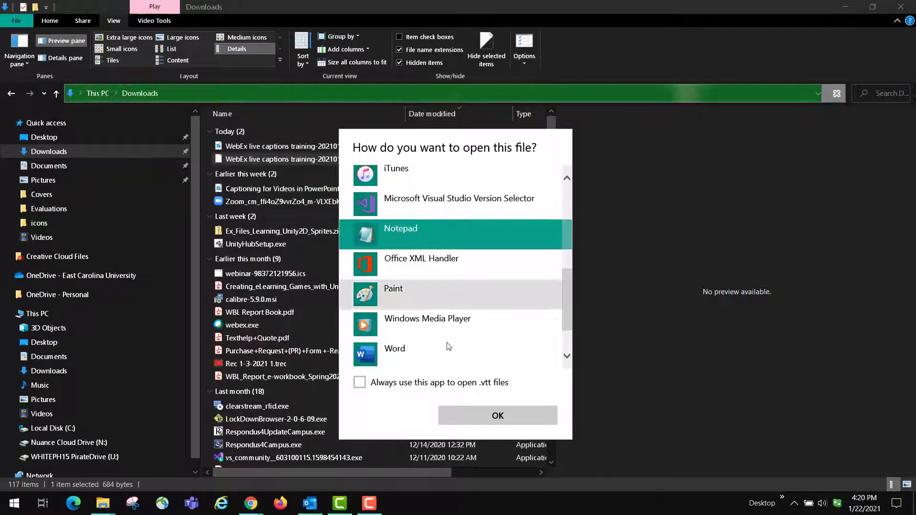
left_click(497, 415)
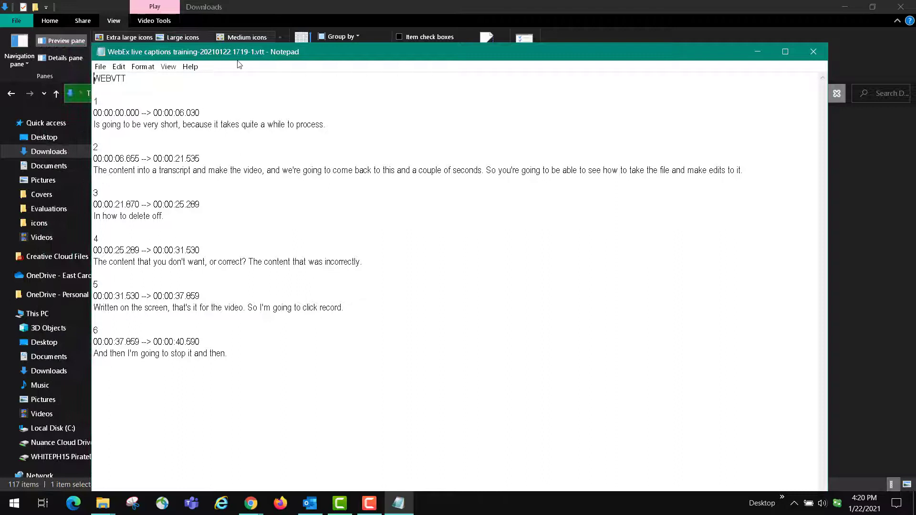
Drag Notepad rightward, then view Format > Font settings and cancel without changes
left_click_drag(204, 51, 298, 29)
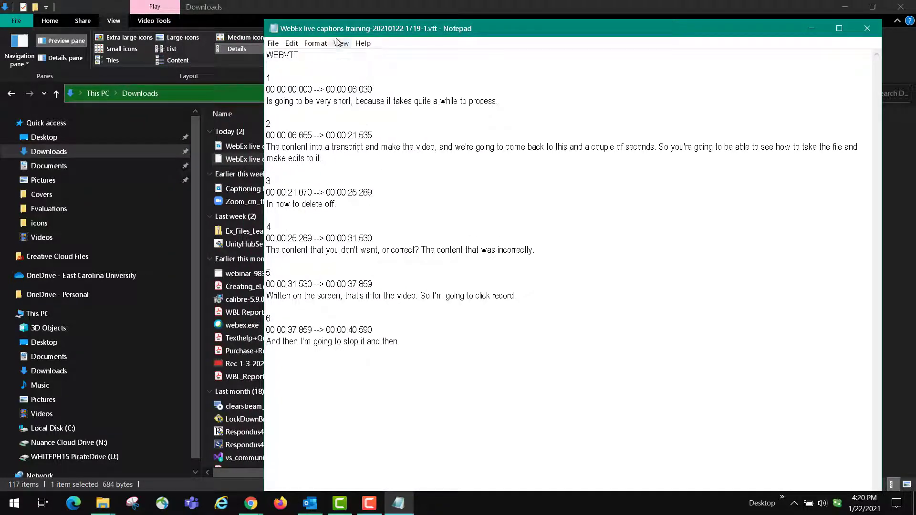
left_click(315, 43)
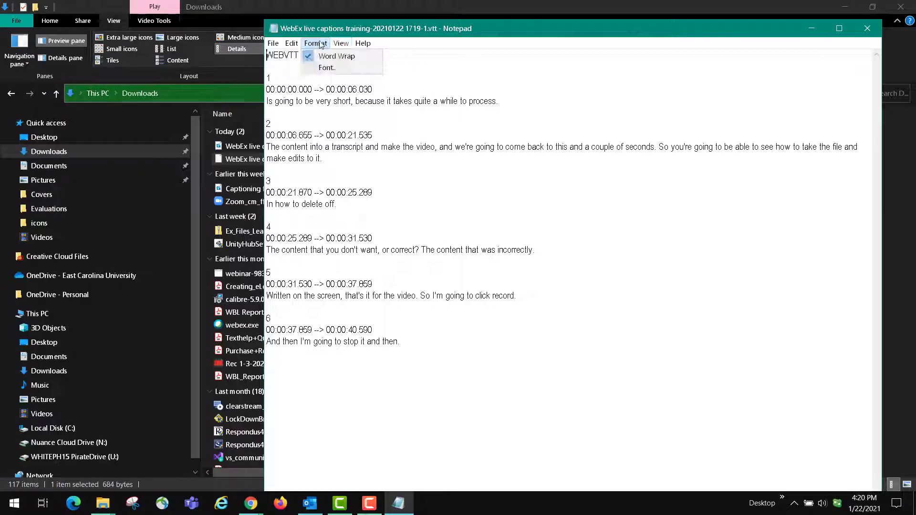
mouse_move(336, 57)
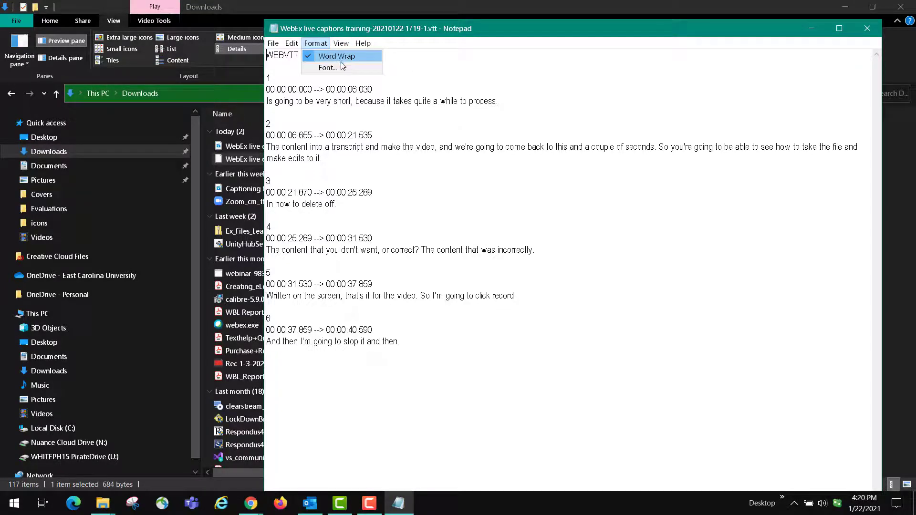
left_click(328, 67)
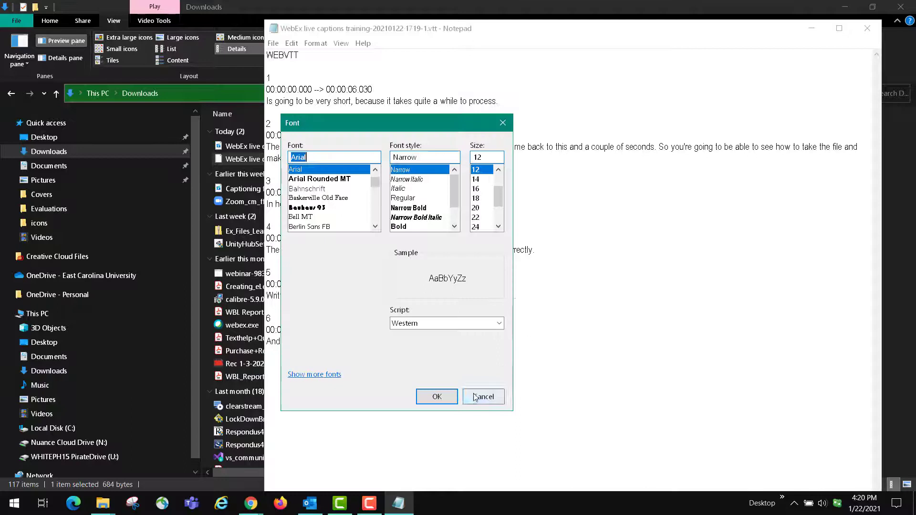
left_click(482, 397)
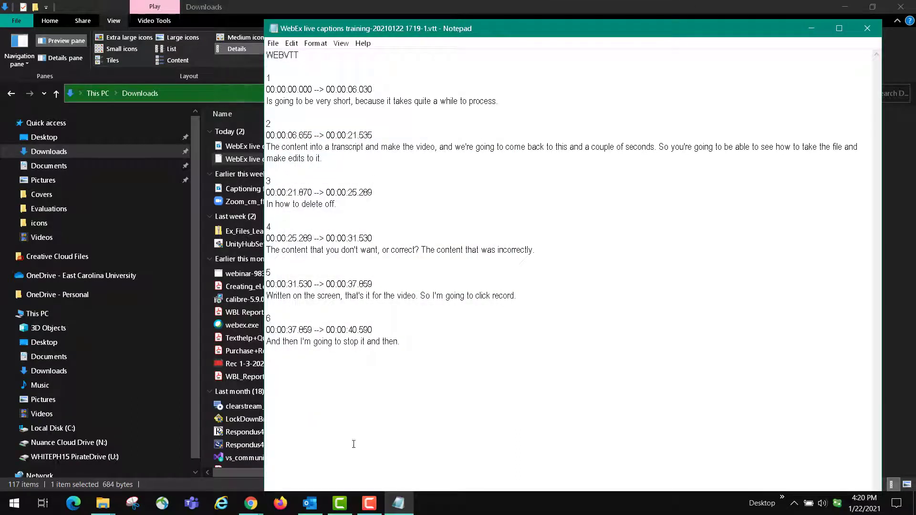
mouse_move(309, 502)
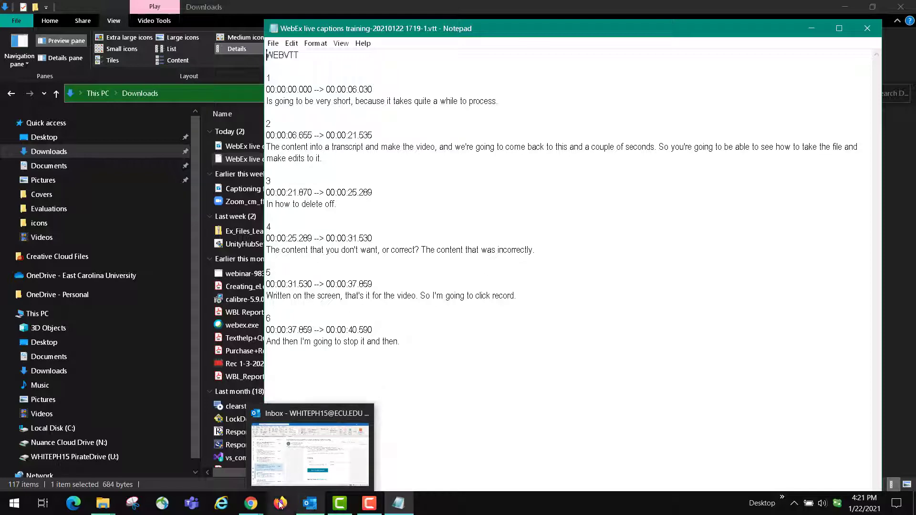
mouse_move(103, 502)
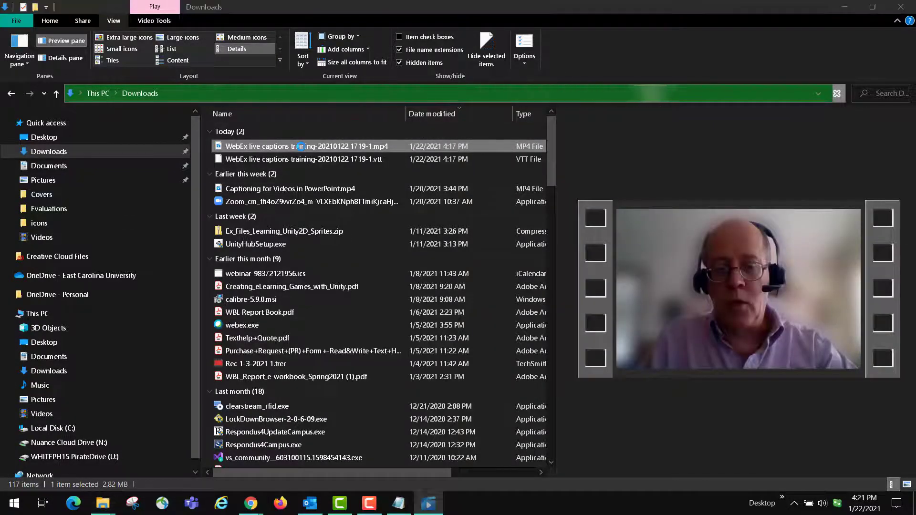
Play the WebEx live captions training MP4 in Movies & TV
double_click(303, 146)
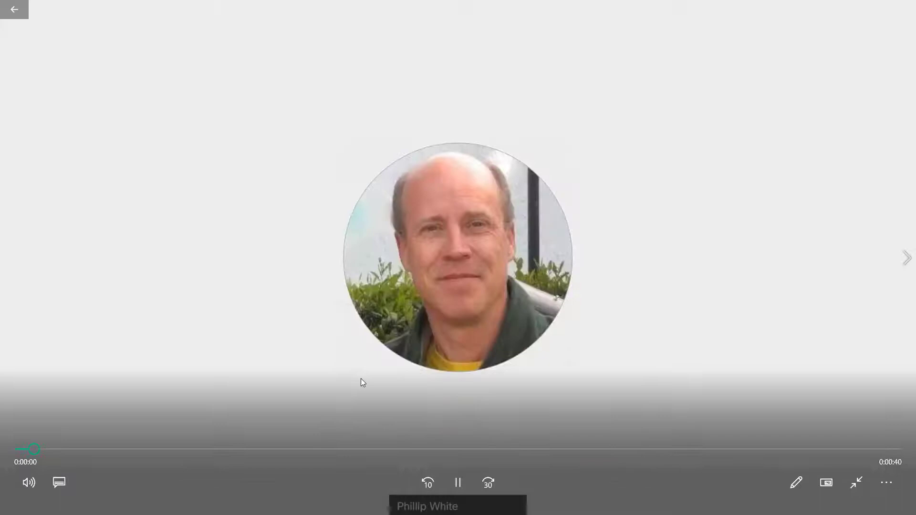
left_click(458, 482)
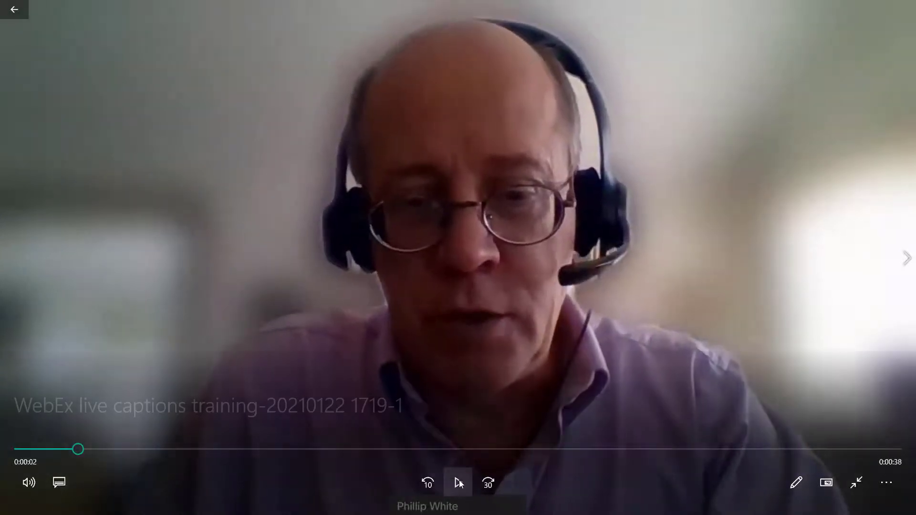